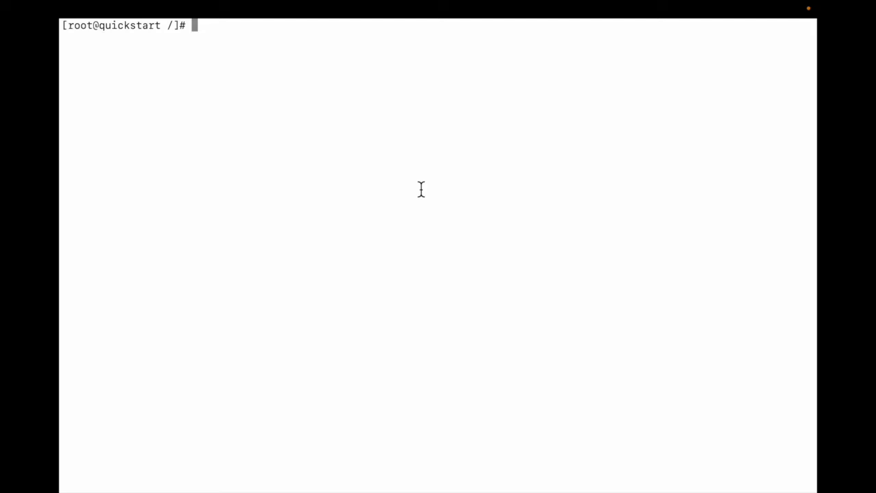
mouse_move(183, 67)
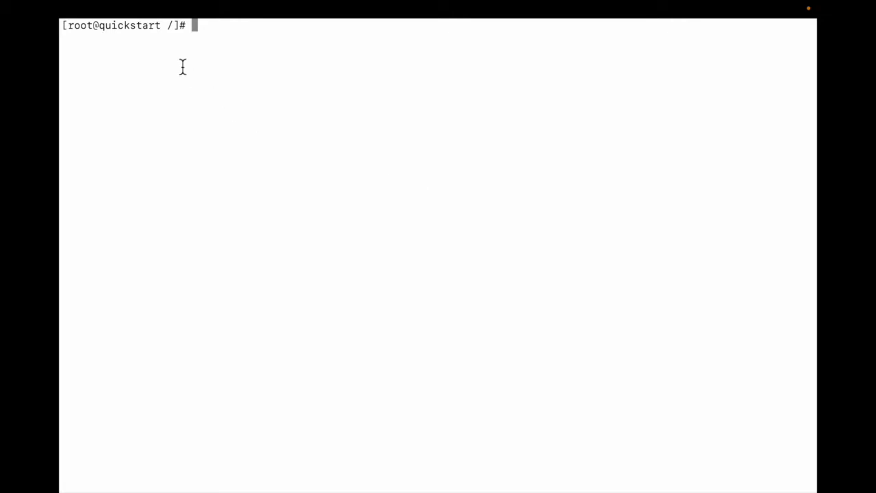
Highlight 'root' in the prompt and type the 'ls -l' listing command
double_click(128, 26)
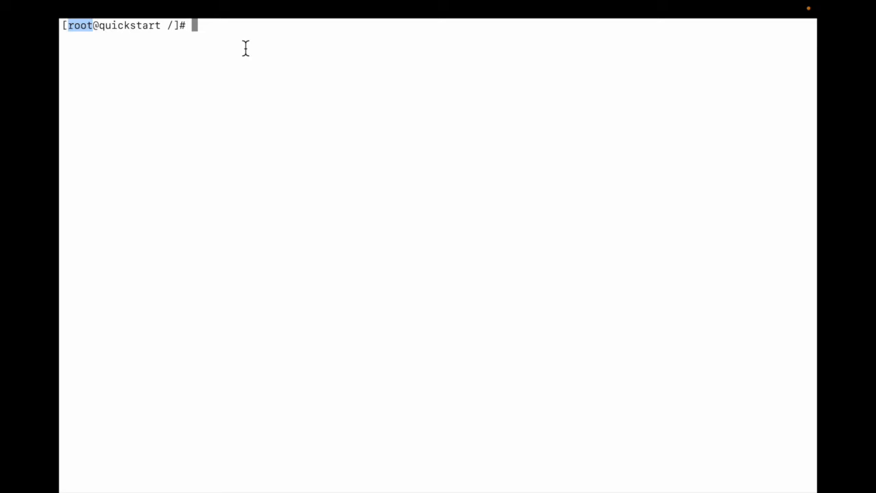
text(ls -l)
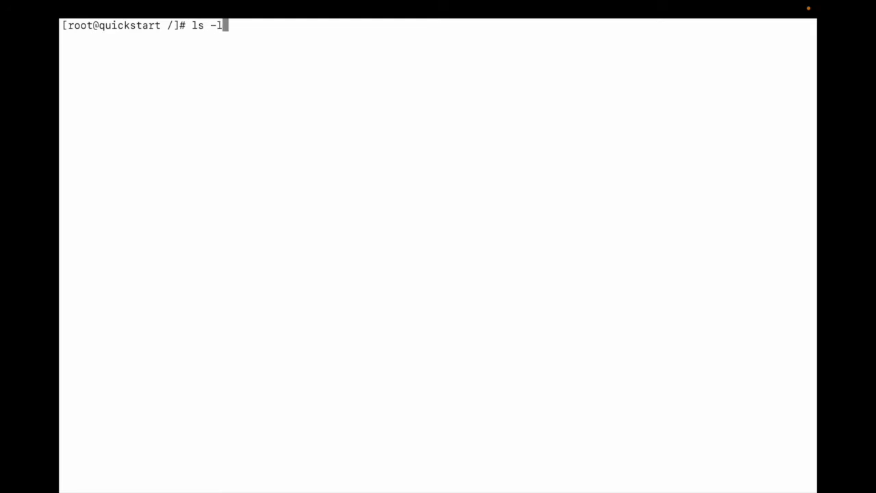
Run 'ls -ltra' on the root directory, then run 'pwd' and clear the screen
text(tra)
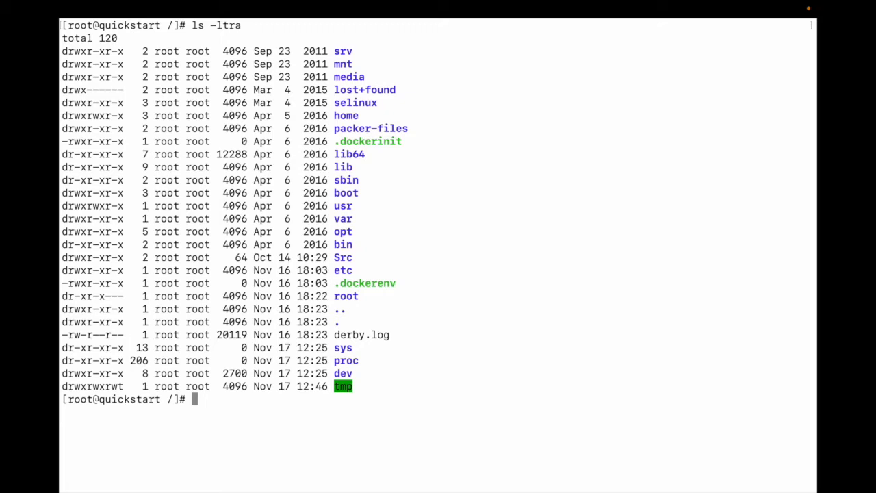
text(pwd)
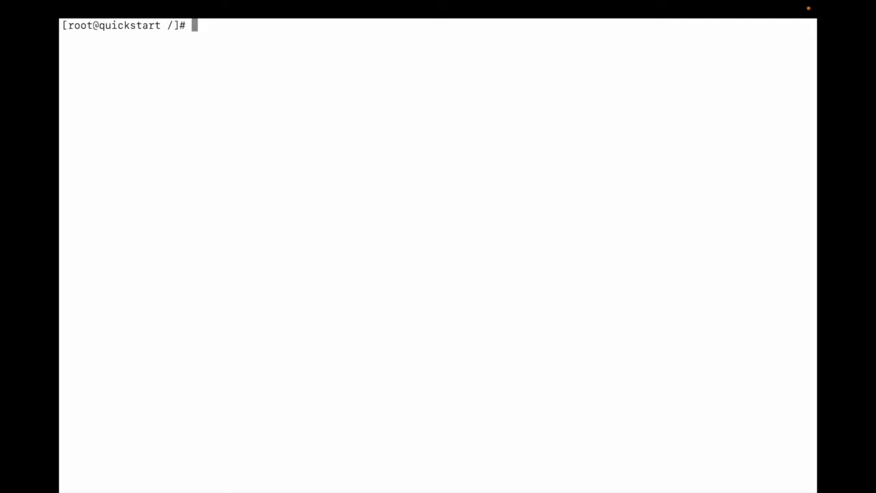
Draft 'hadoop fs -ls /' and 'hdfs dfs -ls', discard them, and start typing 'hdfs'
text(hadoop fs -ls)
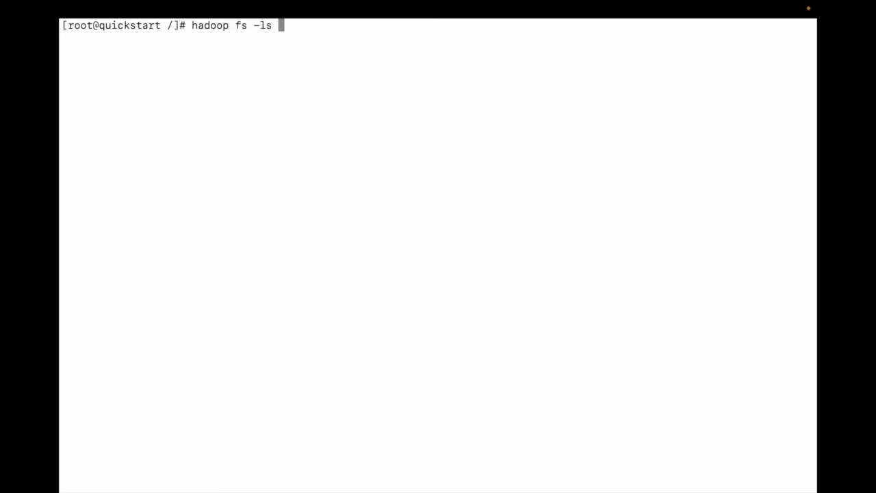
text(/)
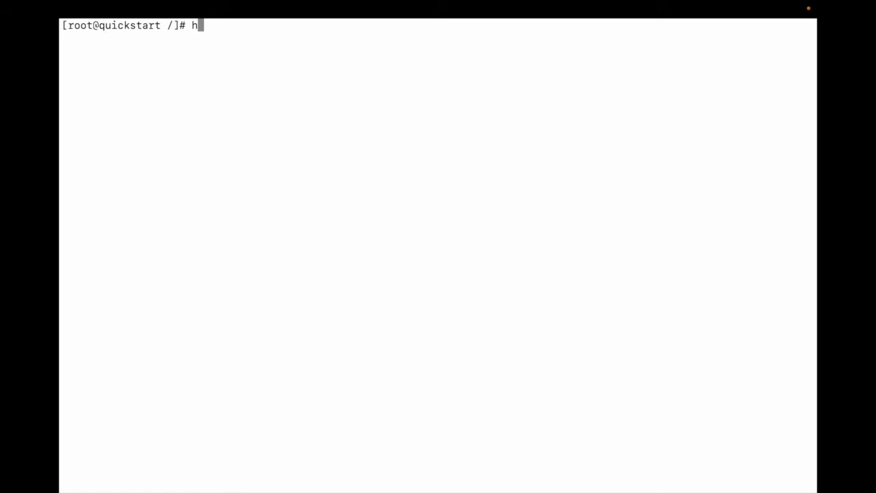
text(dfs dfs -ls)
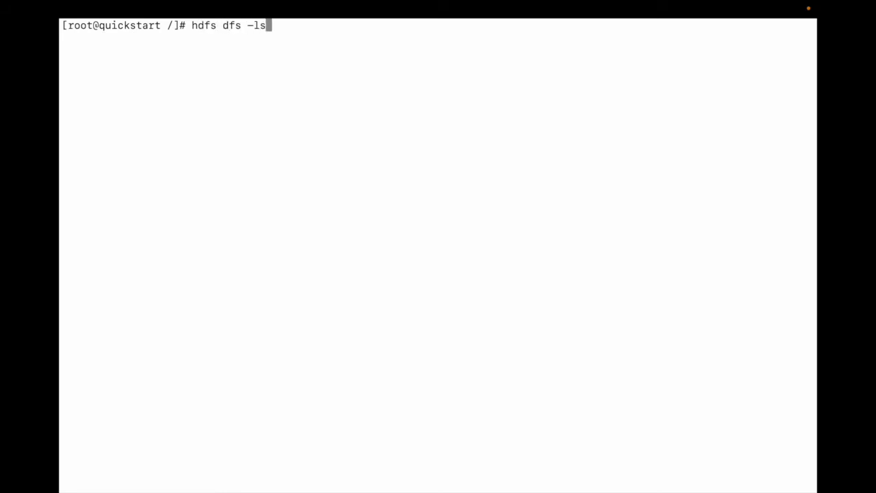
key(BackSpace)
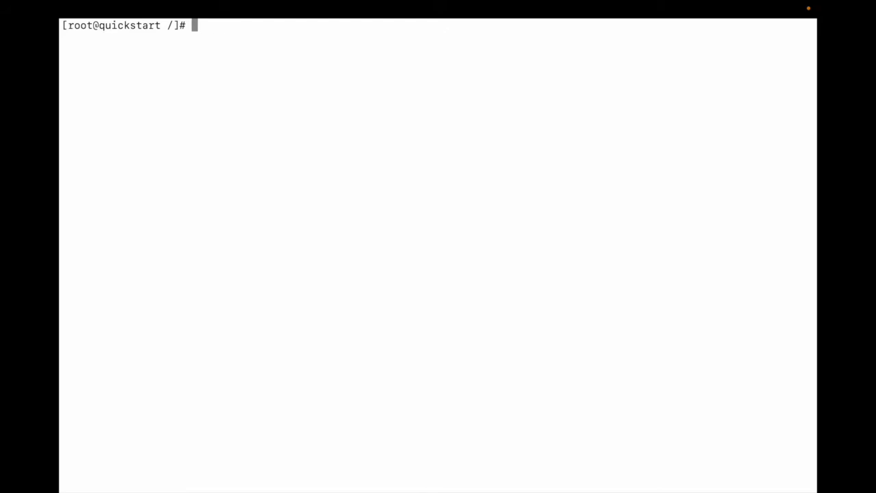
text(hdfs)
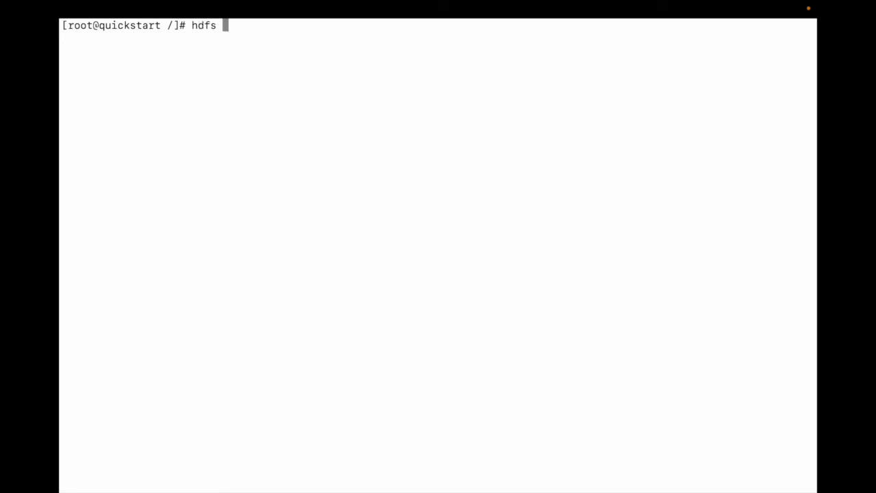
Run 'hdfs dfs', scroll through its usage list, and clear the screen
text(dfs)
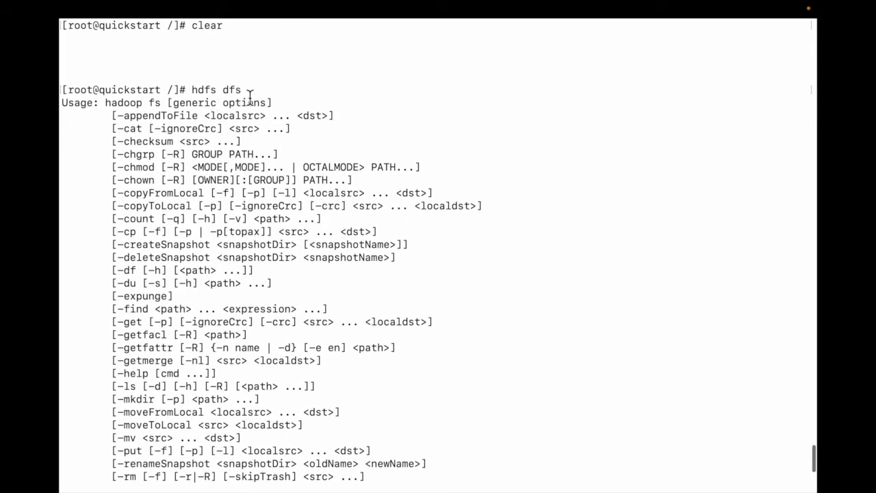
scroll(down, 3)
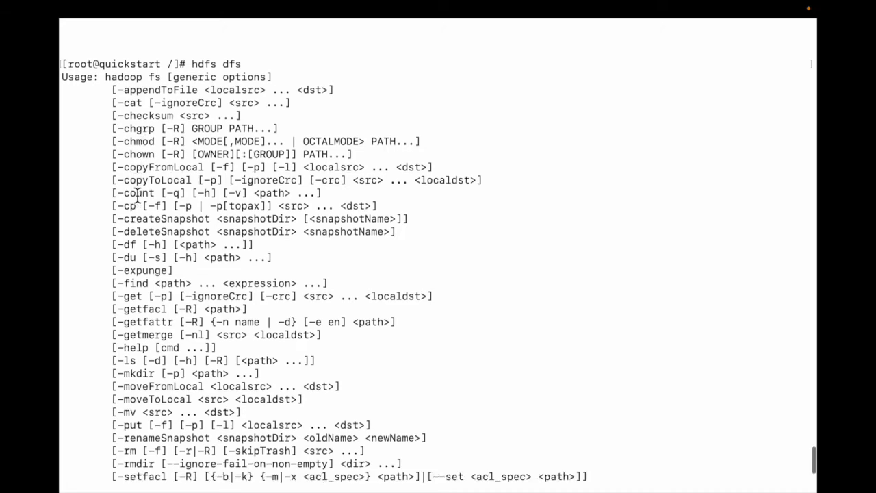
text(cle)
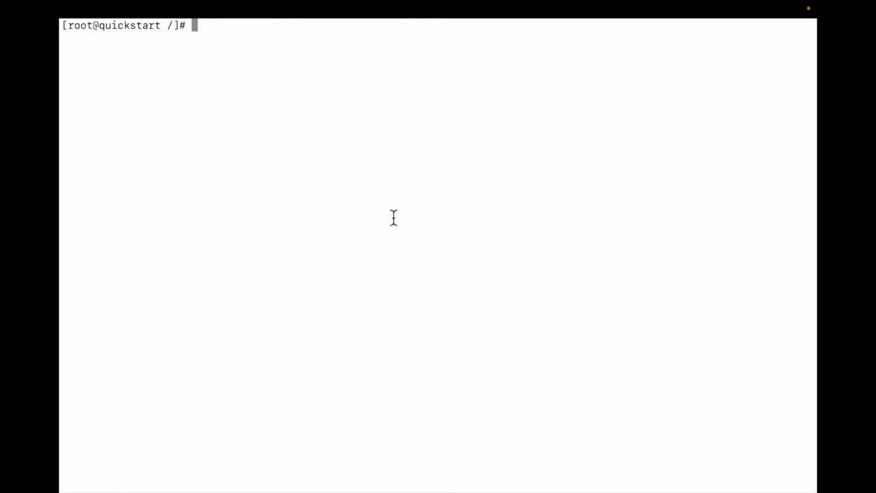
Run 'hadoop fs', highlight 'hadoop' in the output, and type 'hadoop fs -ls'
text(hadoop f)
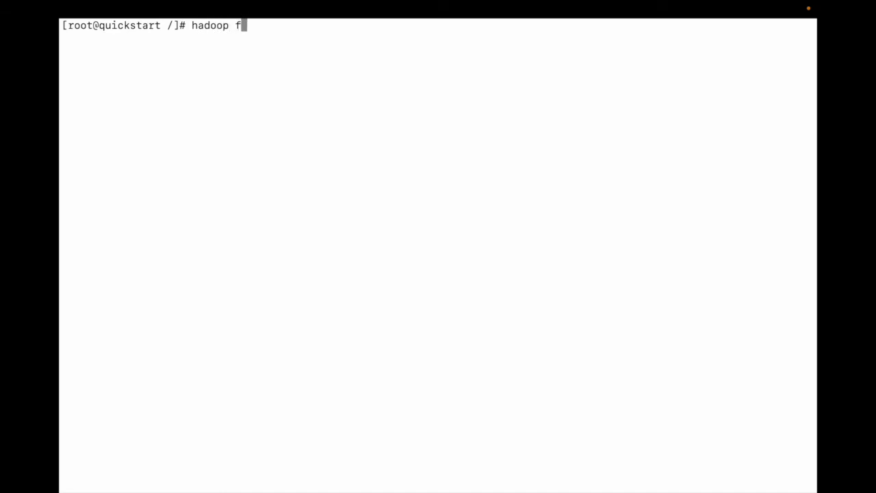
text(s)
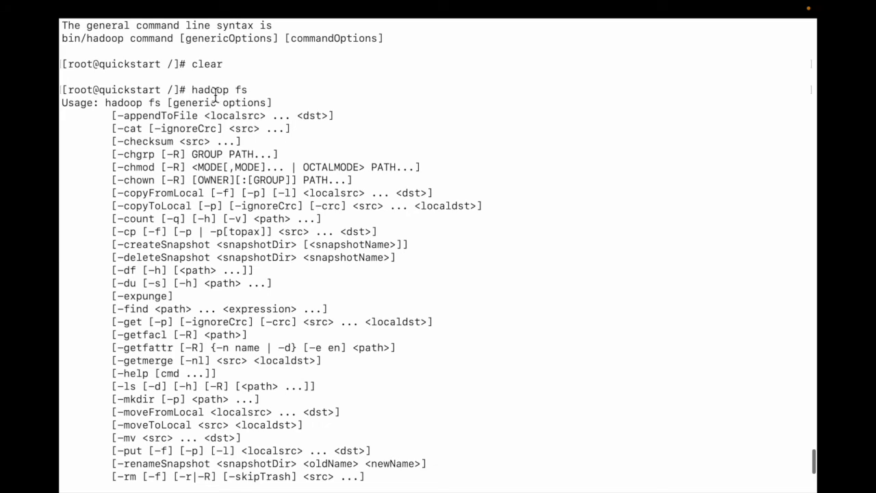
double_click(210, 89)
text(hadoop fs -ls)
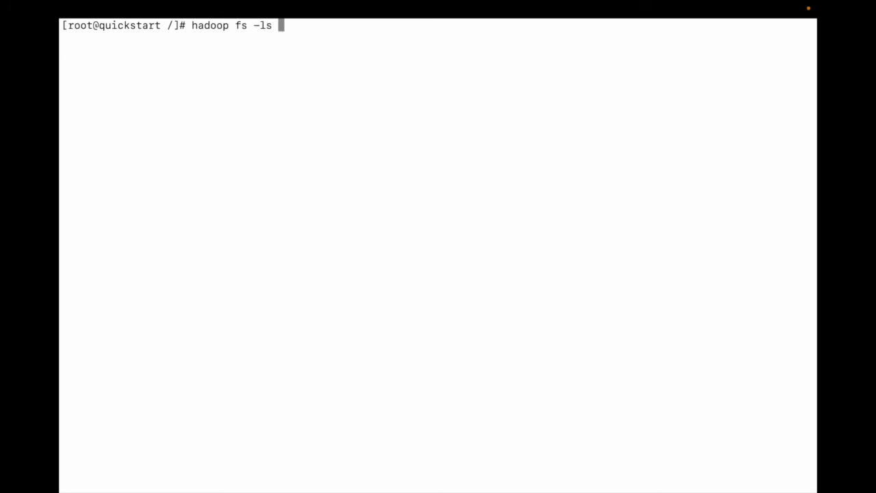
Run 'hadoop fs -ls /' and highlight the /user and /benchmarks directories
text(/)
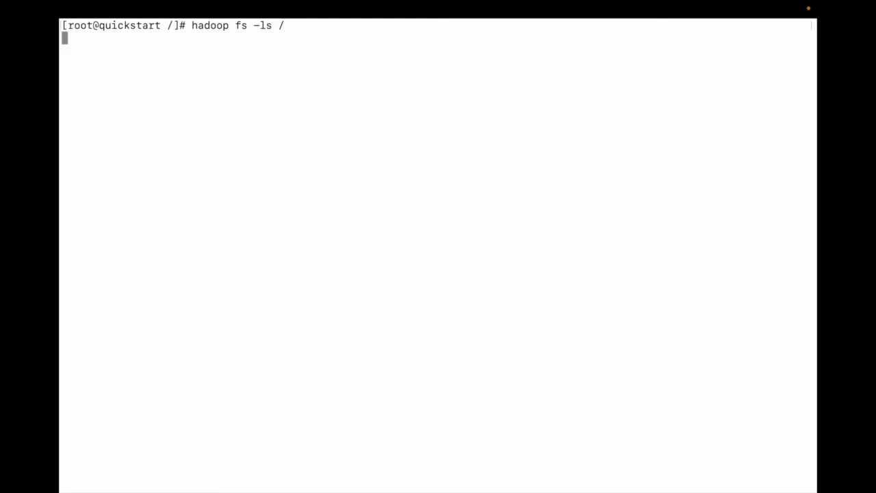
mouse_move(313, 122)
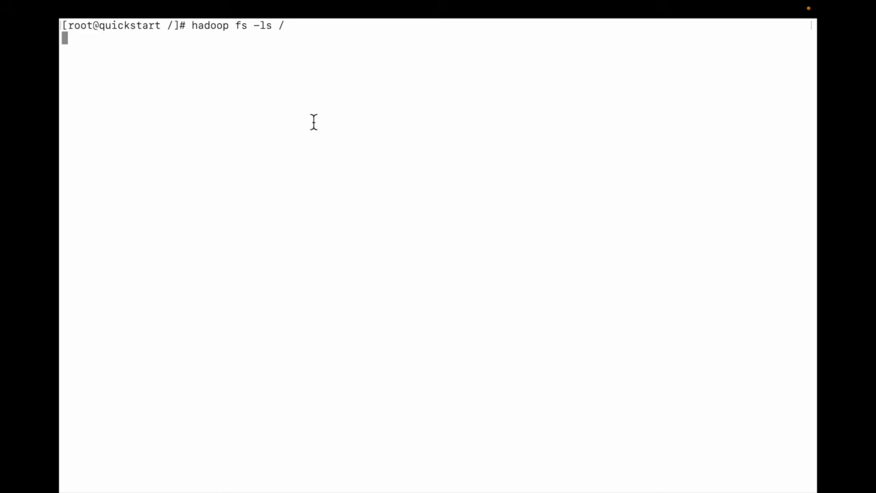
mouse_move(224, 64)
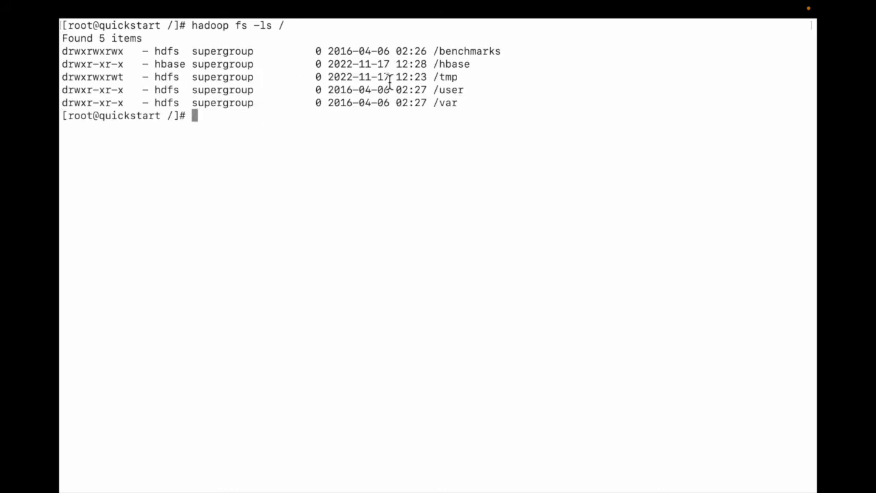
mouse_move(432, 77)
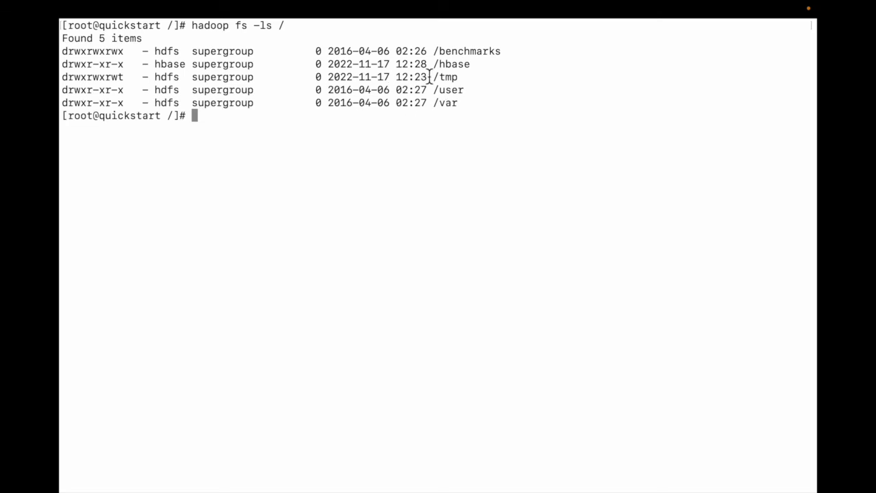
double_click(453, 64)
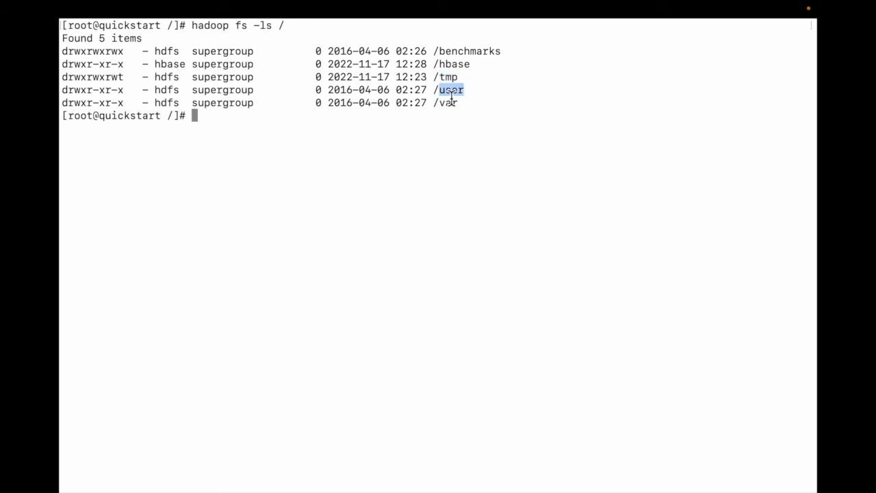
double_click(469, 51)
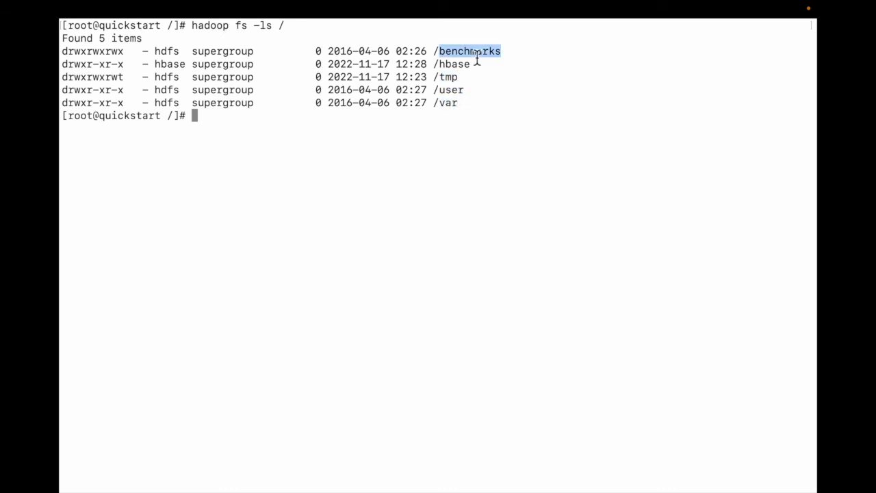
mouse_move(243, 64)
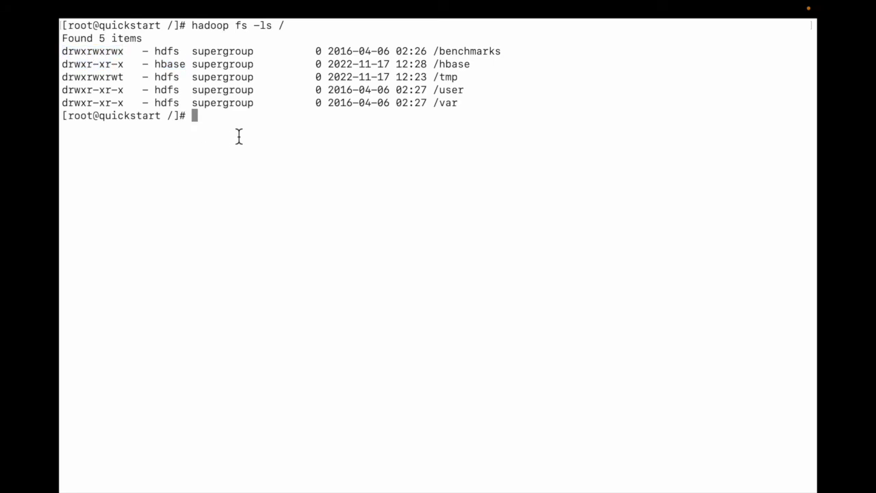
Run 'hdfs dfs -ls /' and highlight parts of both commands' output for comparison
text(hdfs d)
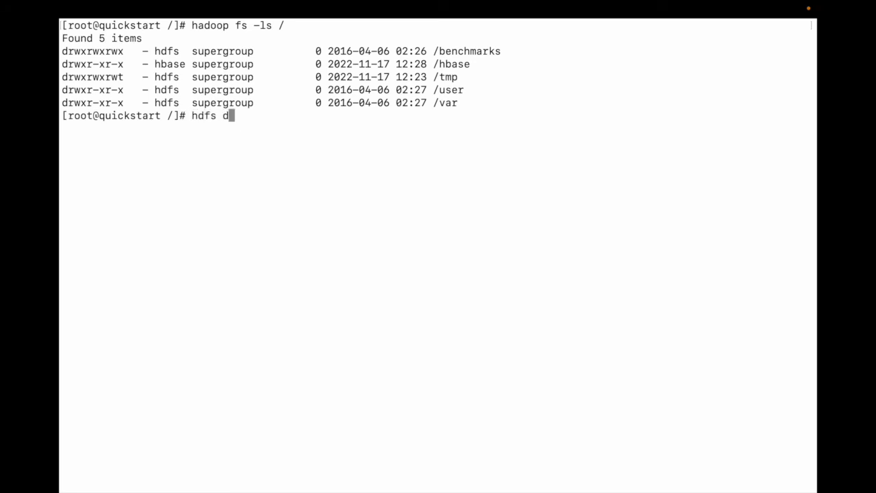
text(fs -)
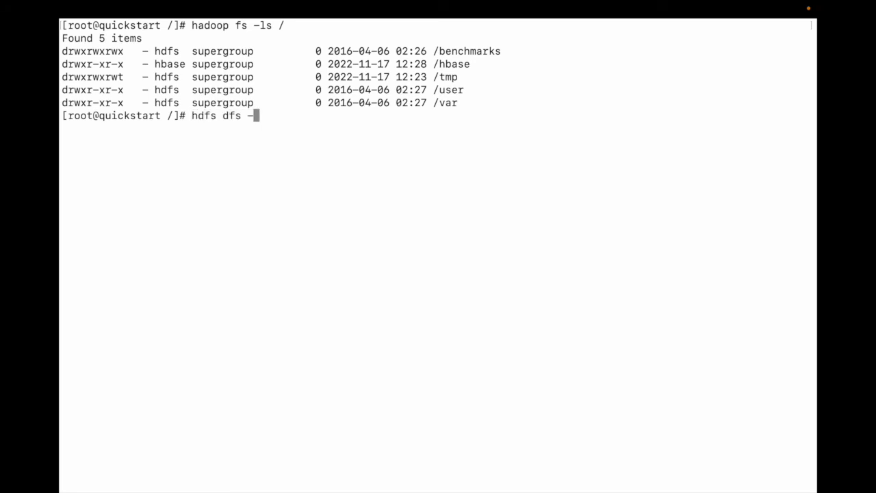
text(ls /)
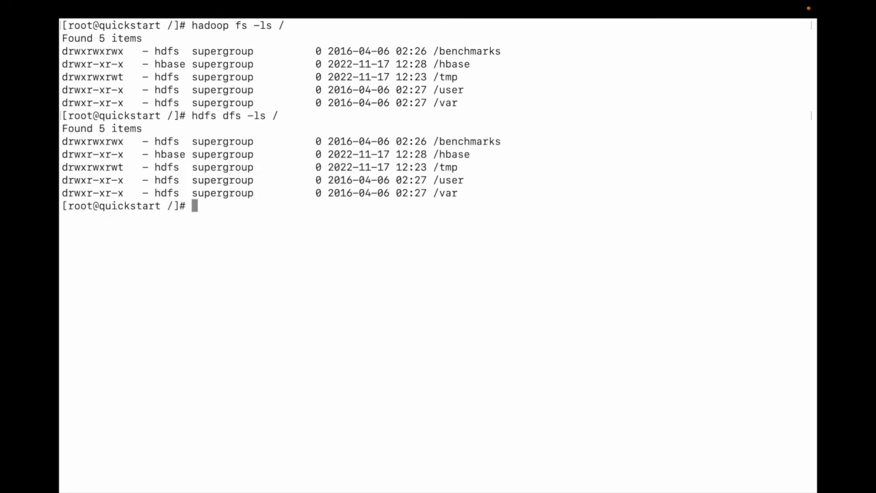
mouse_move(295, 224)
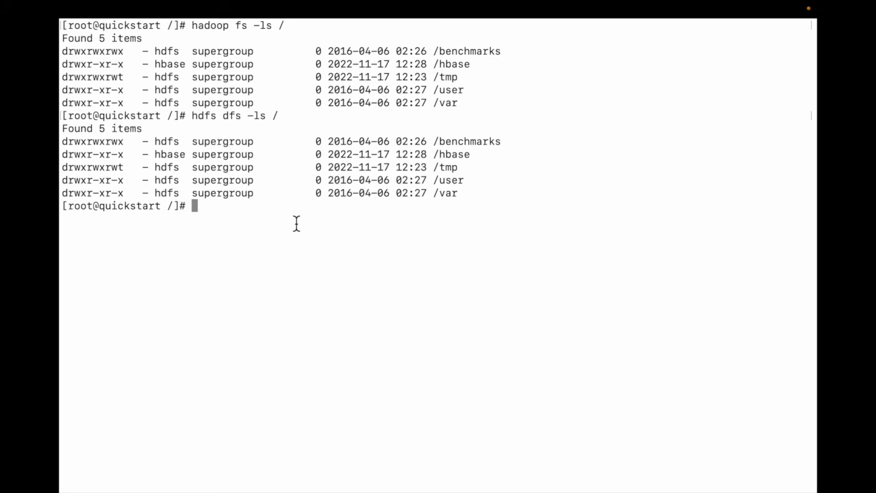
double_click(210, 25)
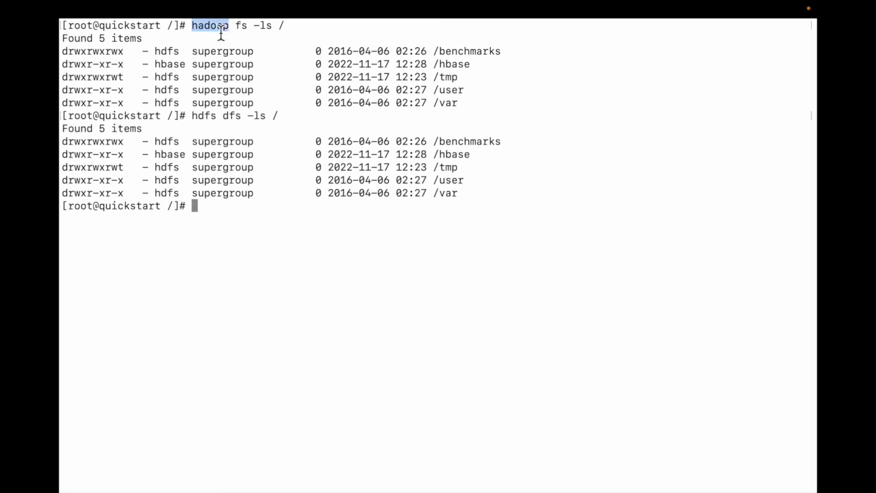
double_click(203, 115)
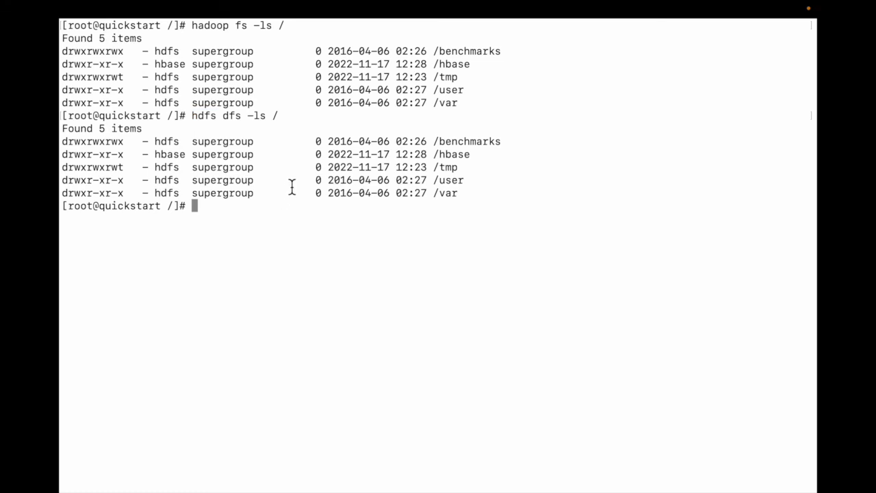
double_click(203, 115)
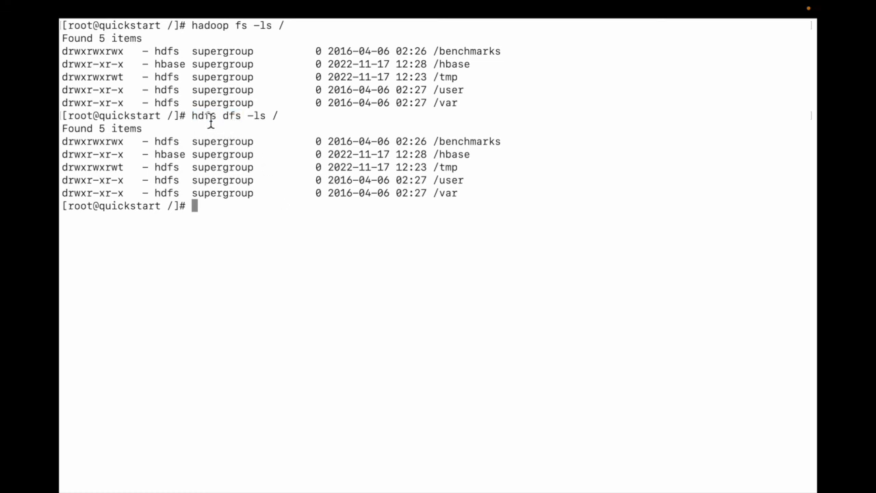
double_click(232, 115)
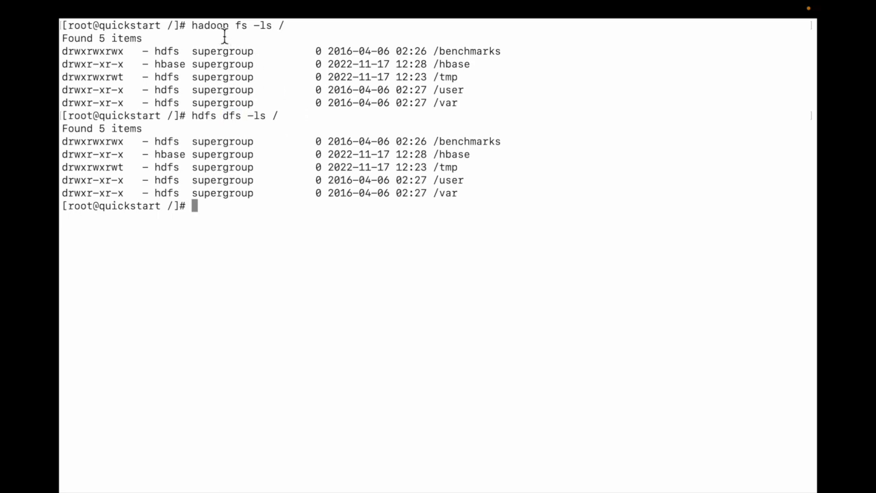
mouse_move(265, 163)
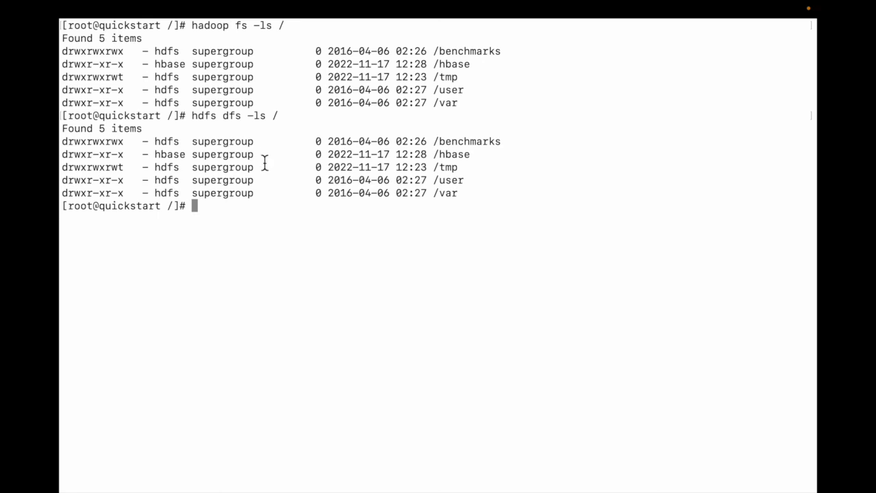